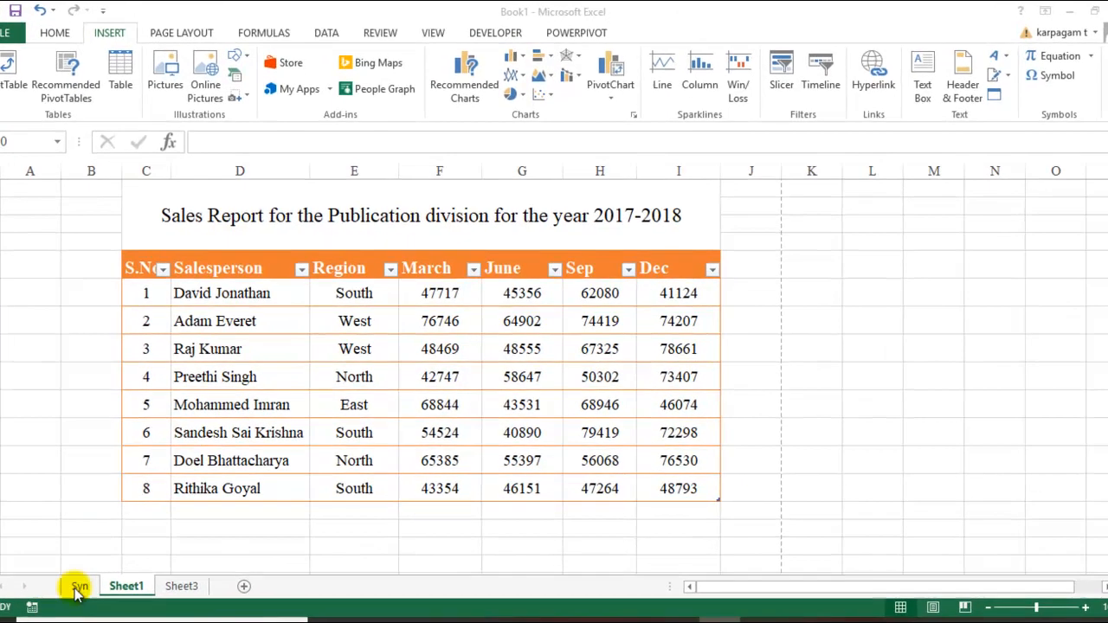
- Check the Syn outline, then return to the sales report and scroll to the table's edges
click(78, 586)
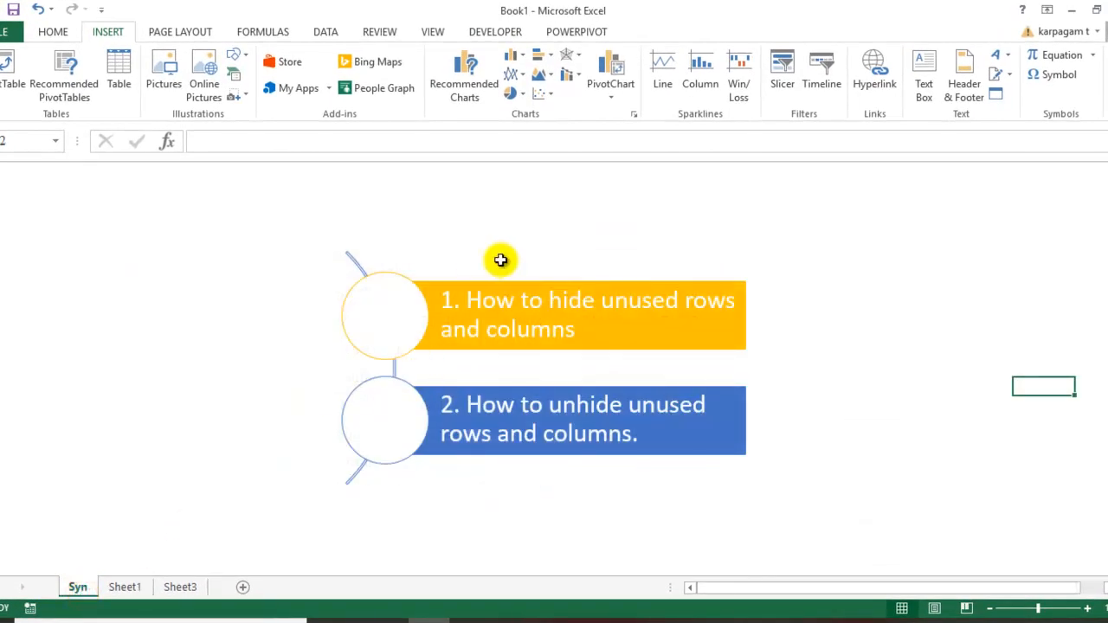
mouse_move(663, 324)
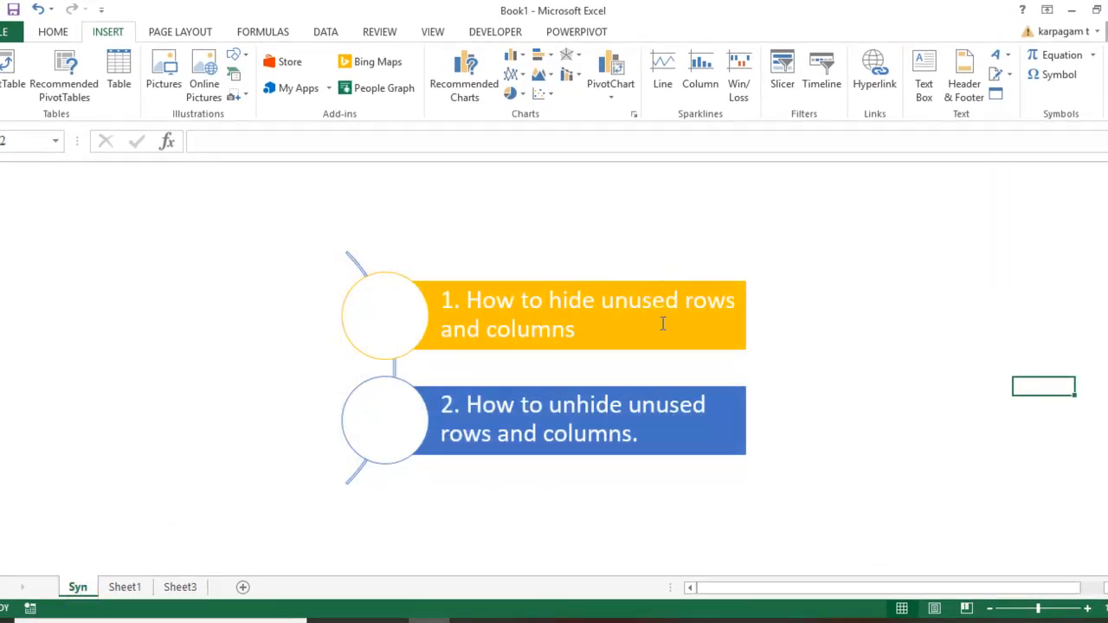
mouse_move(509, 338)
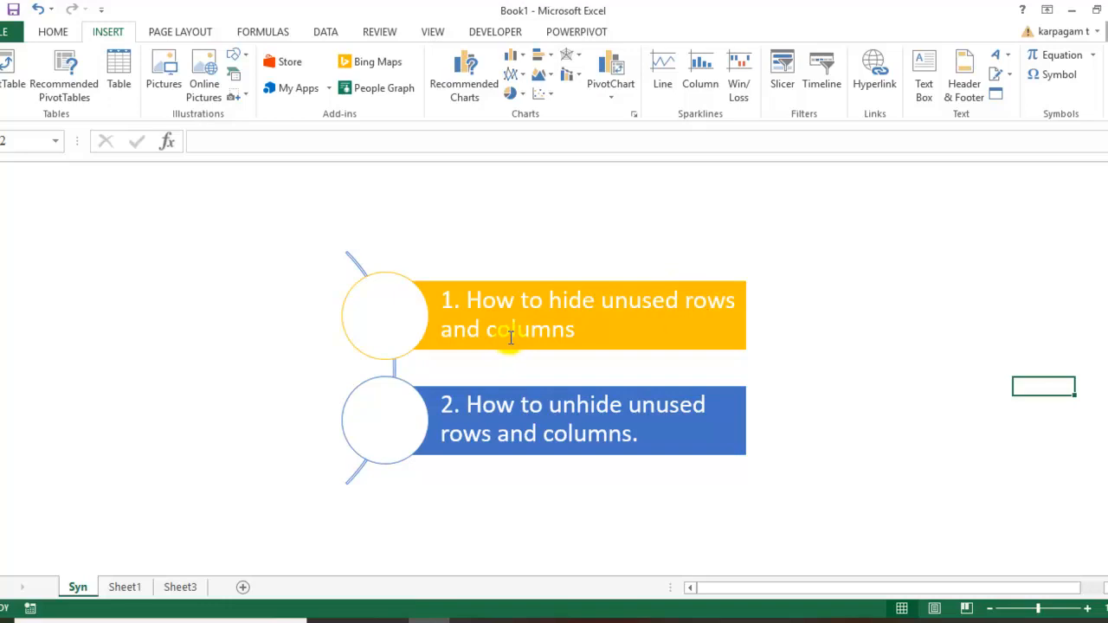
mouse_move(631, 387)
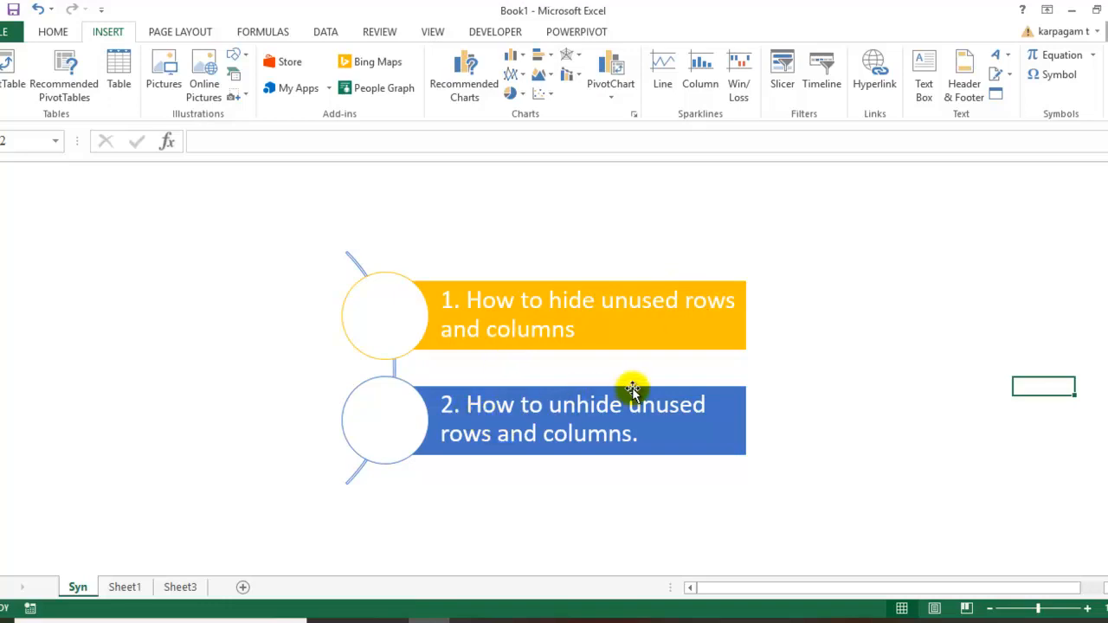
mouse_move(621, 429)
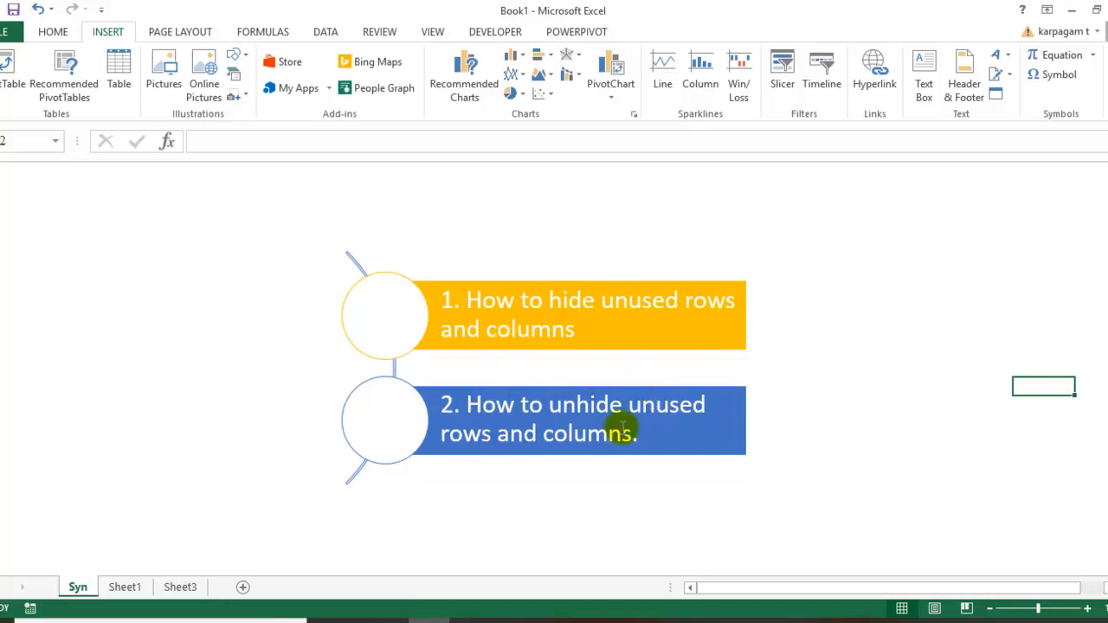
click(124, 587)
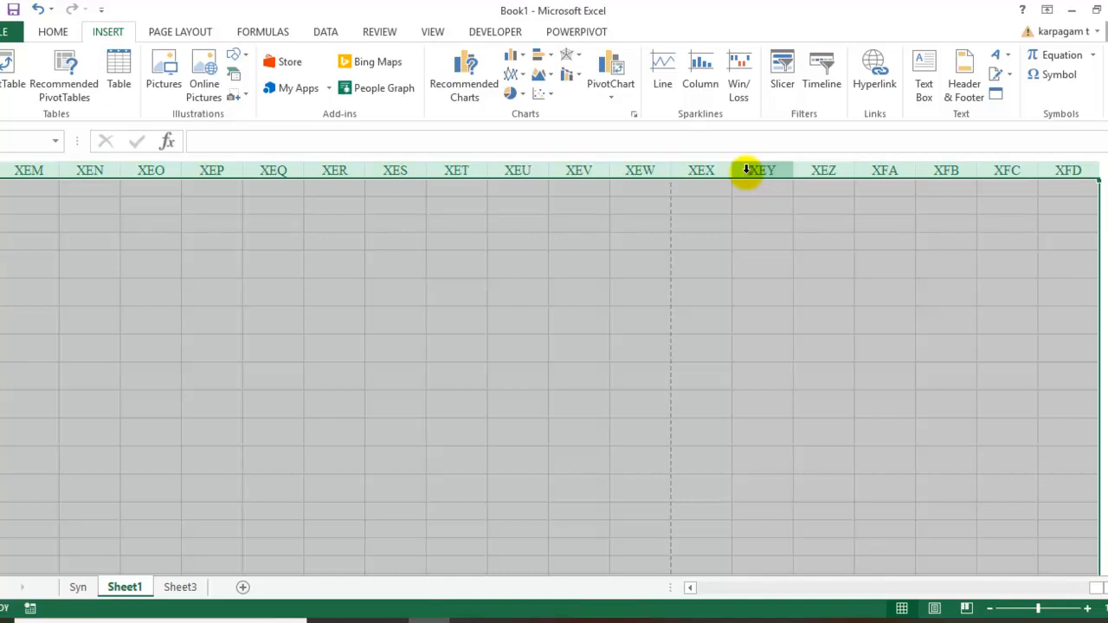
scroll(left, 3)
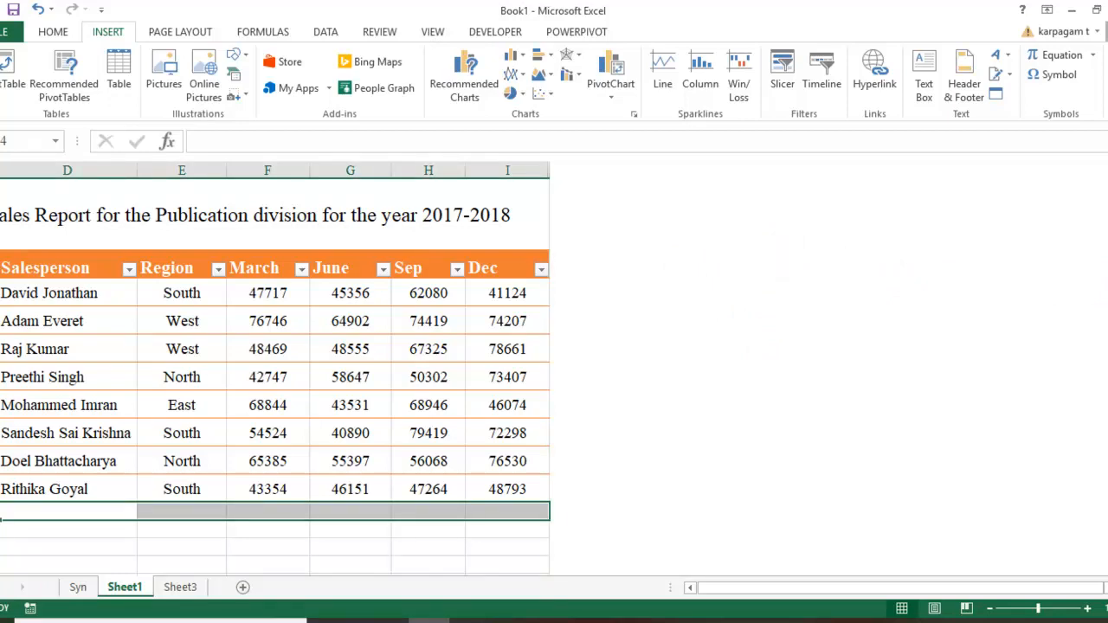
scroll(down, 3)
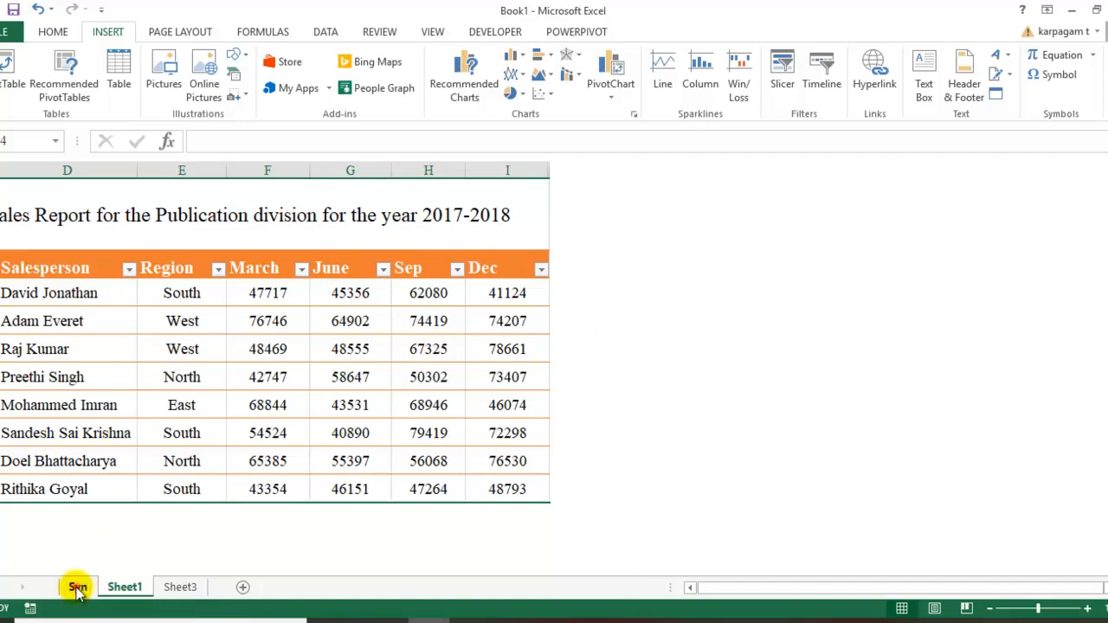
click(77, 587)
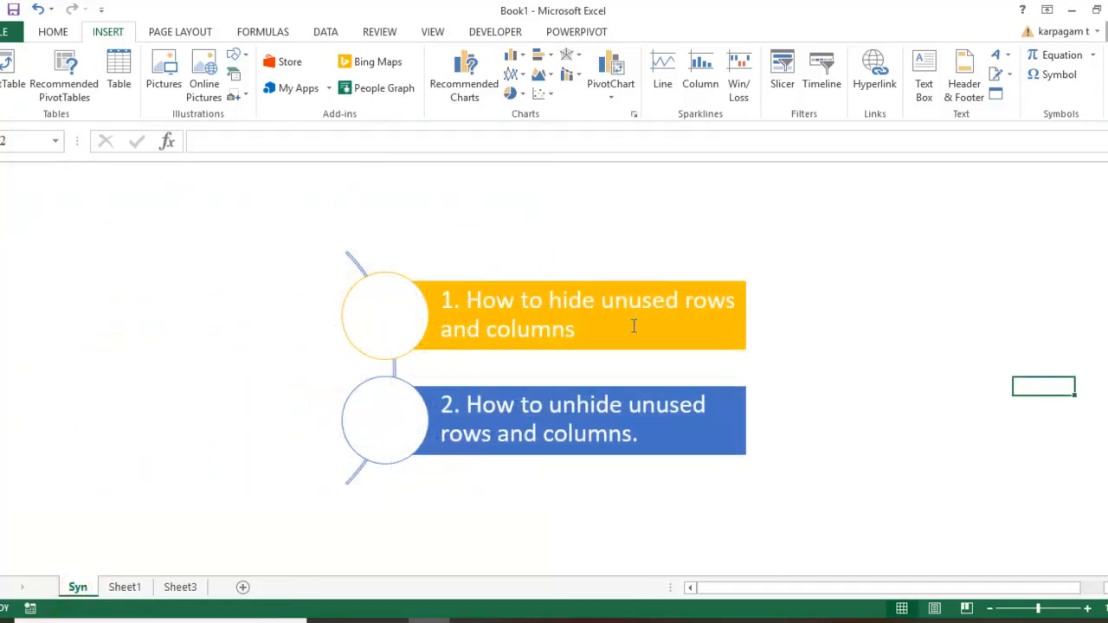
click(124, 587)
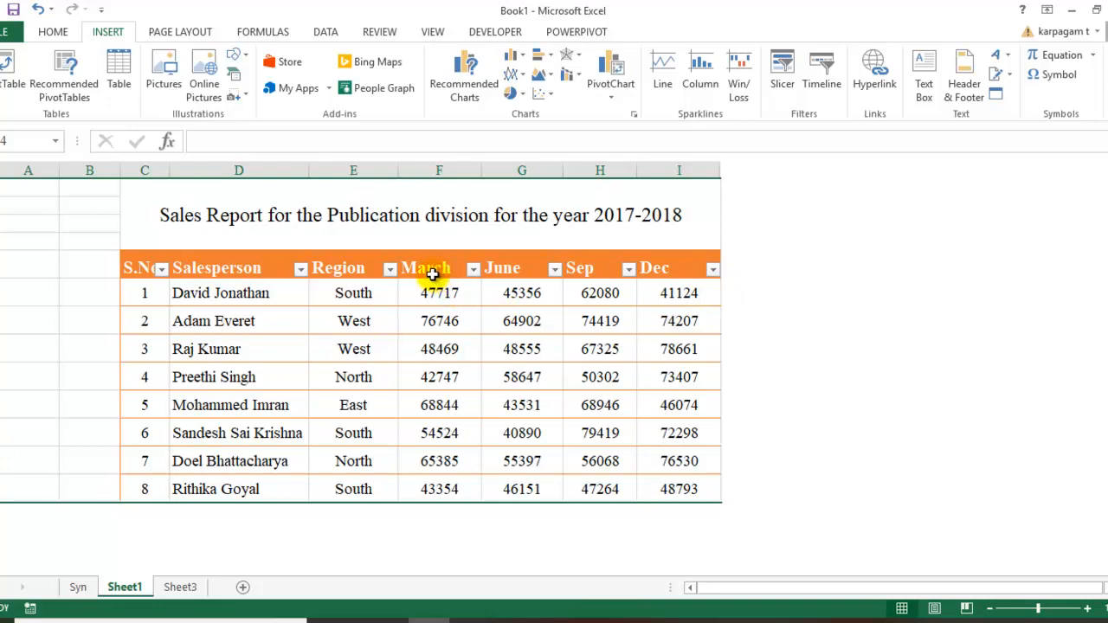
mouse_move(600, 275)
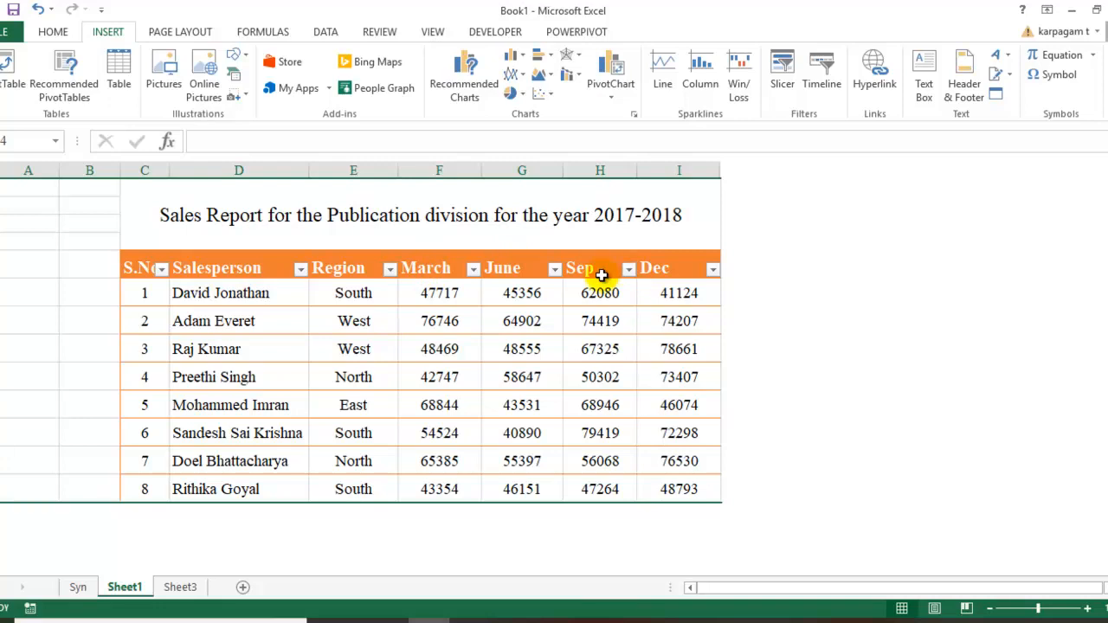
mouse_move(616, 226)
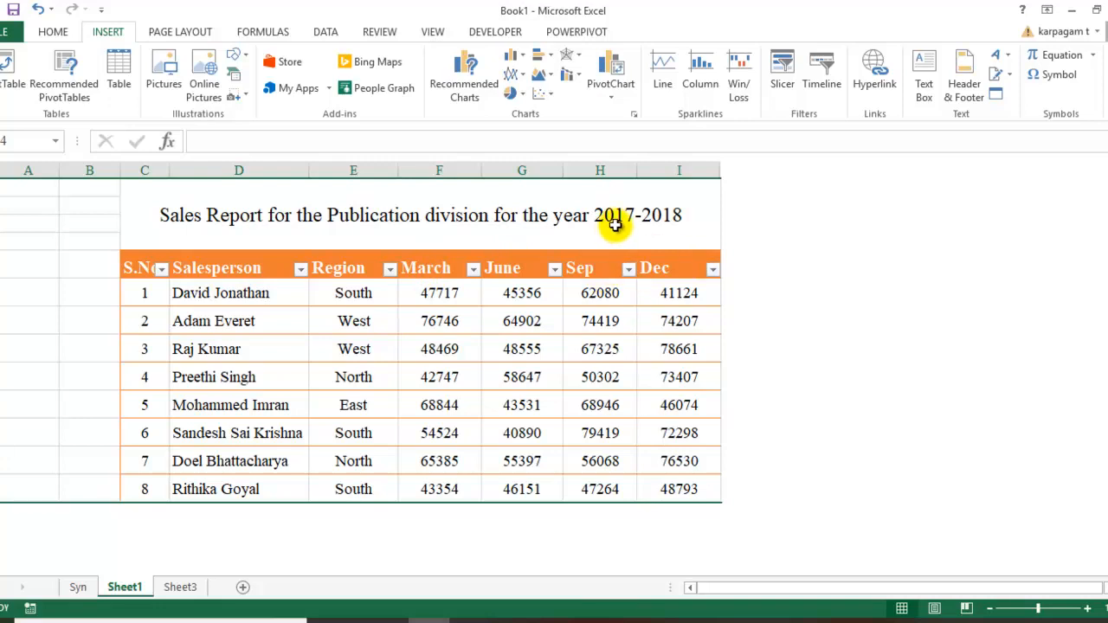
mouse_move(740, 180)
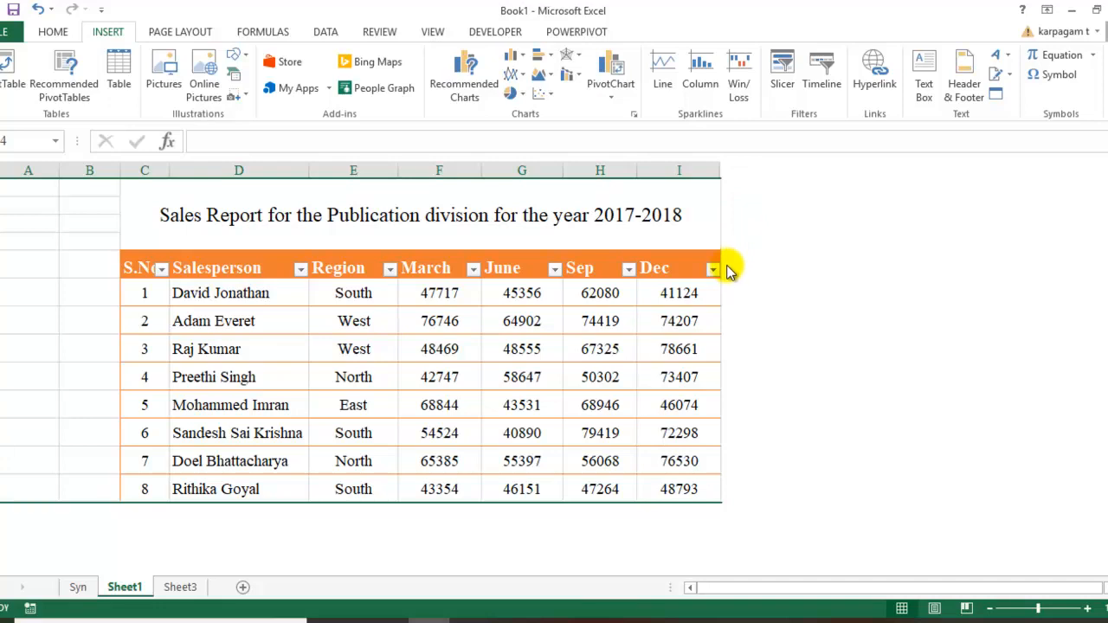
mouse_move(570, 289)
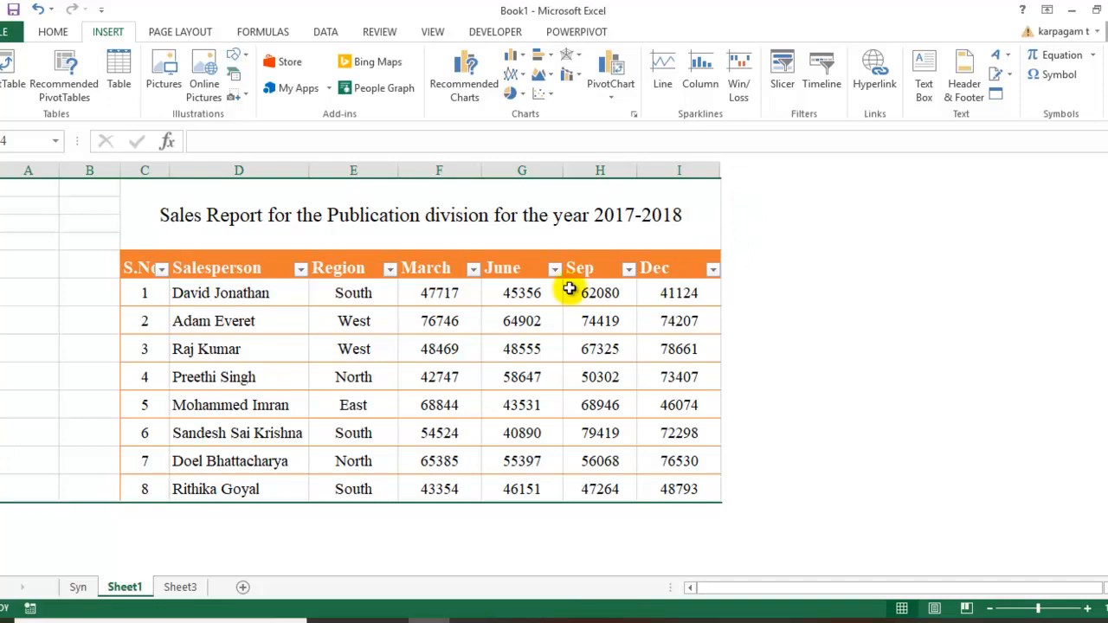
mouse_move(435, 264)
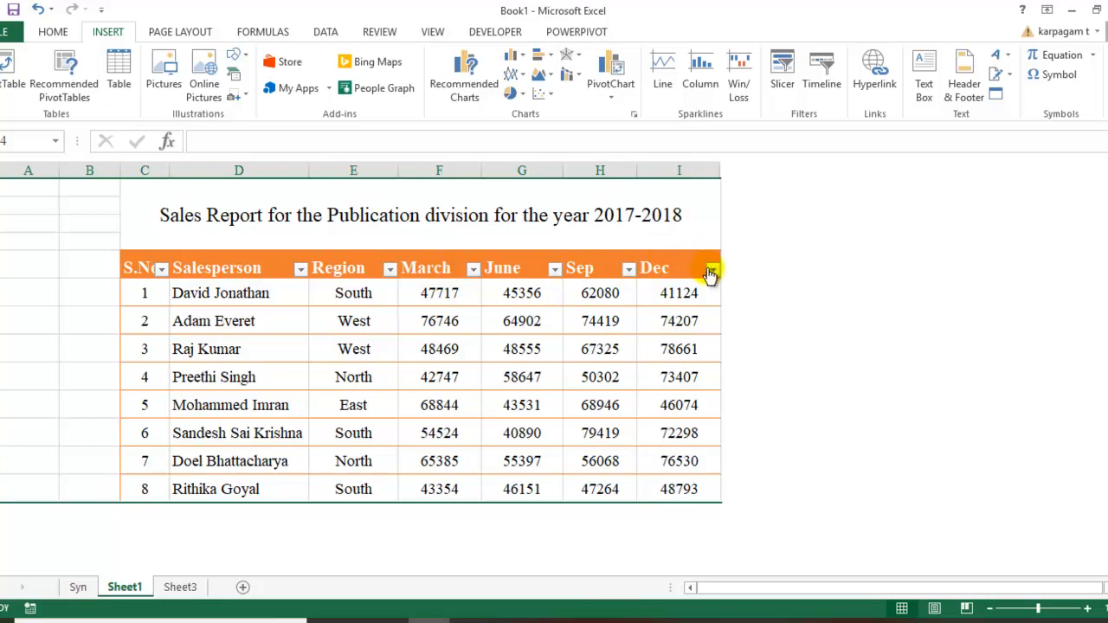
mouse_move(738, 271)
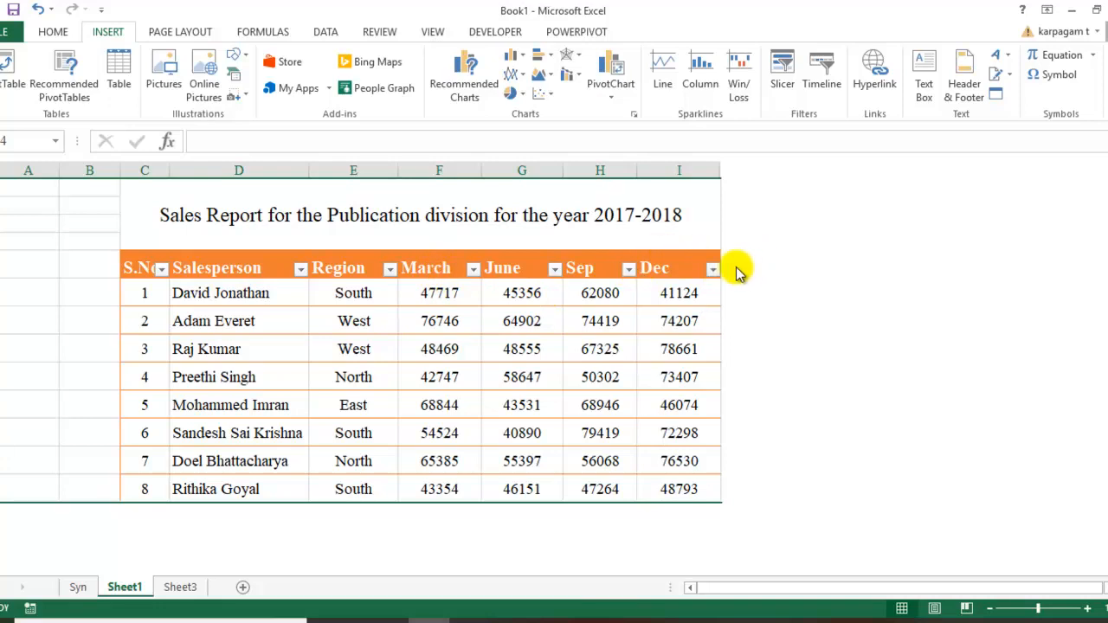
mouse_move(1080, 239)
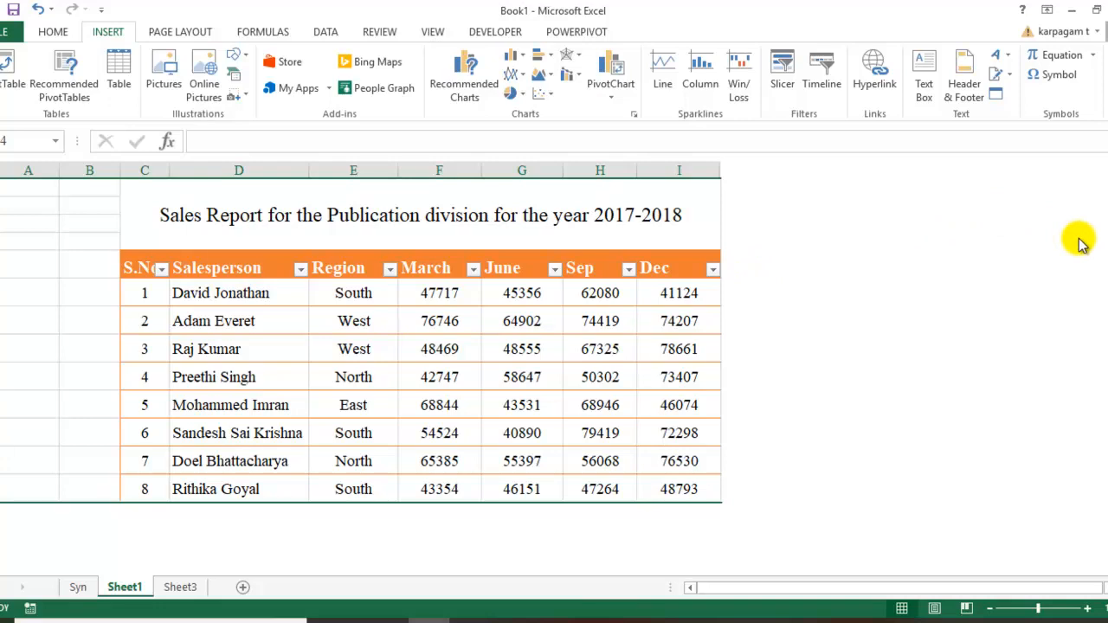
mouse_move(820, 305)
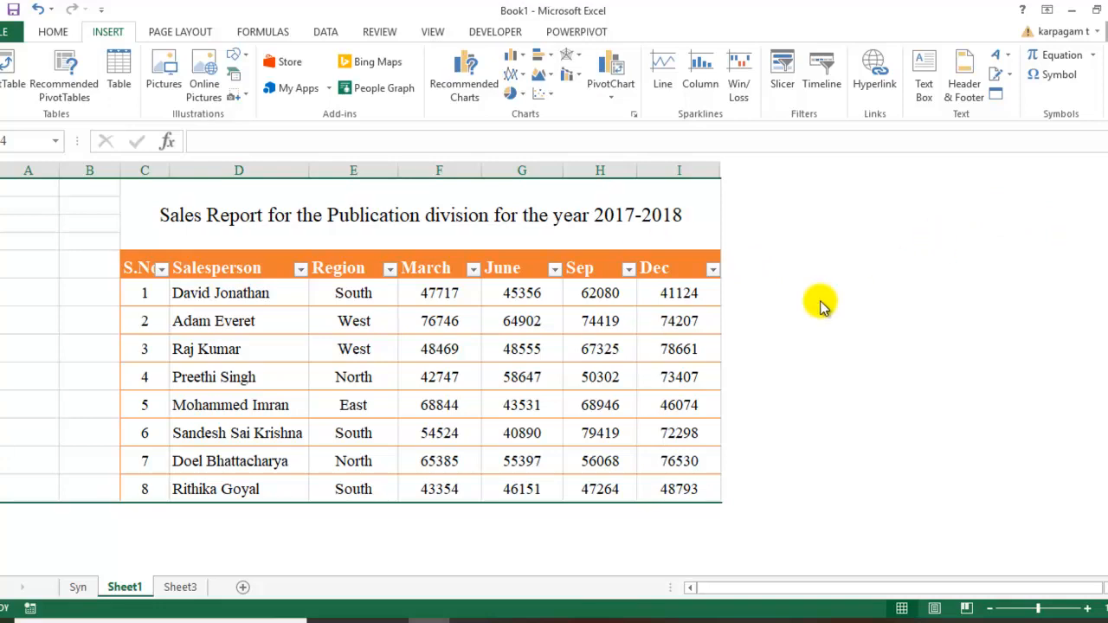
mouse_move(720, 166)
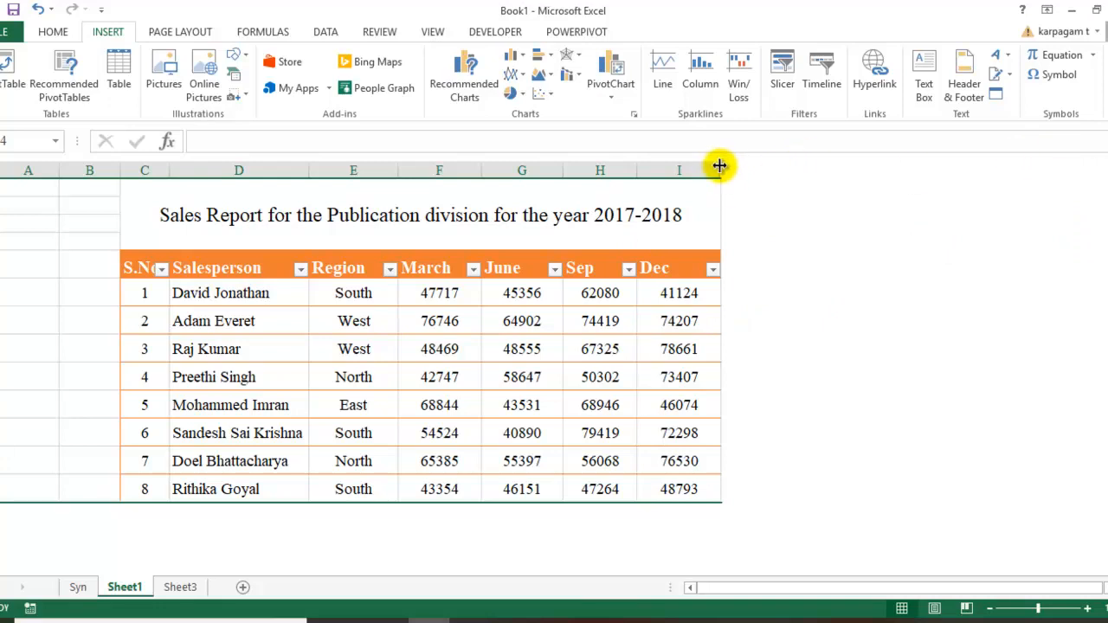
mouse_move(721, 170)
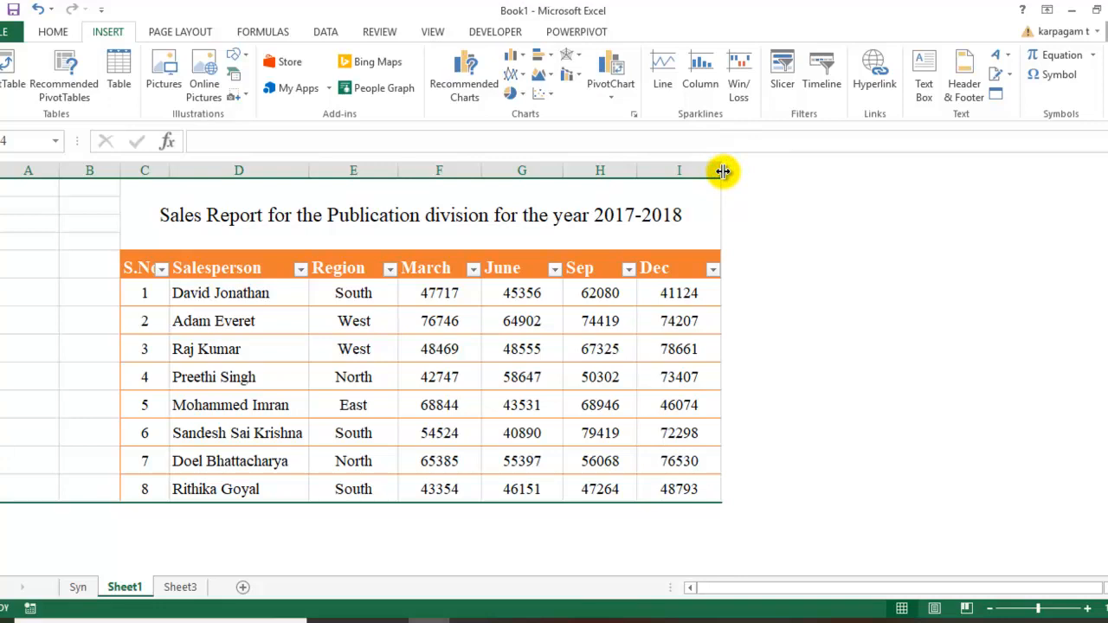
- Begin revealing the hidden columns after column I on the sales report
click(52, 32)
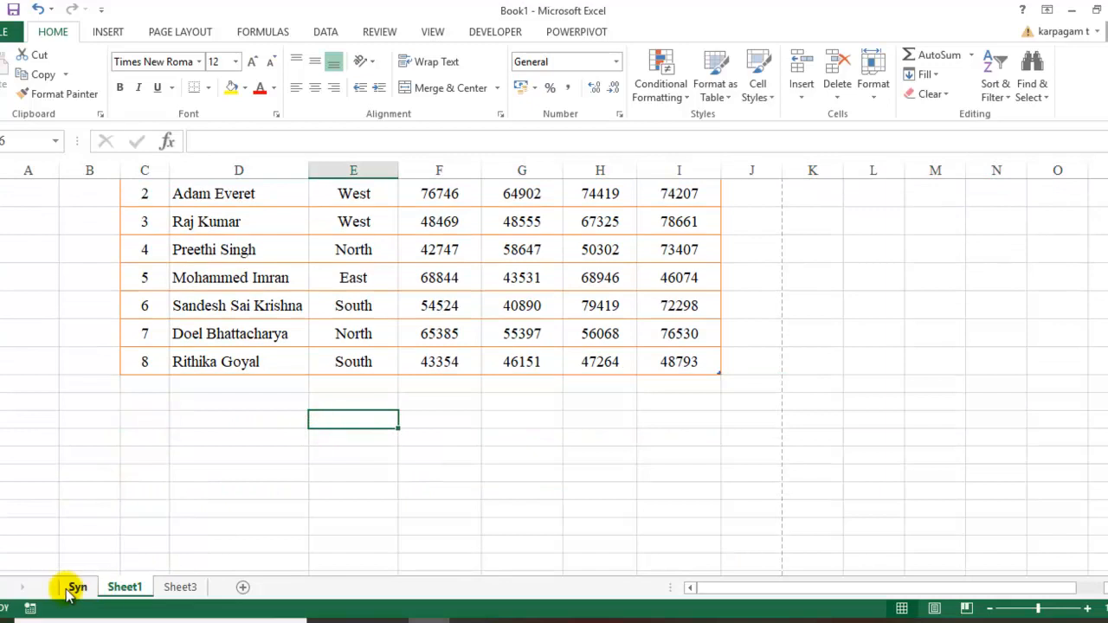
- Switch to the Syn sheet tab with the hide/unhide outline
click(77, 587)
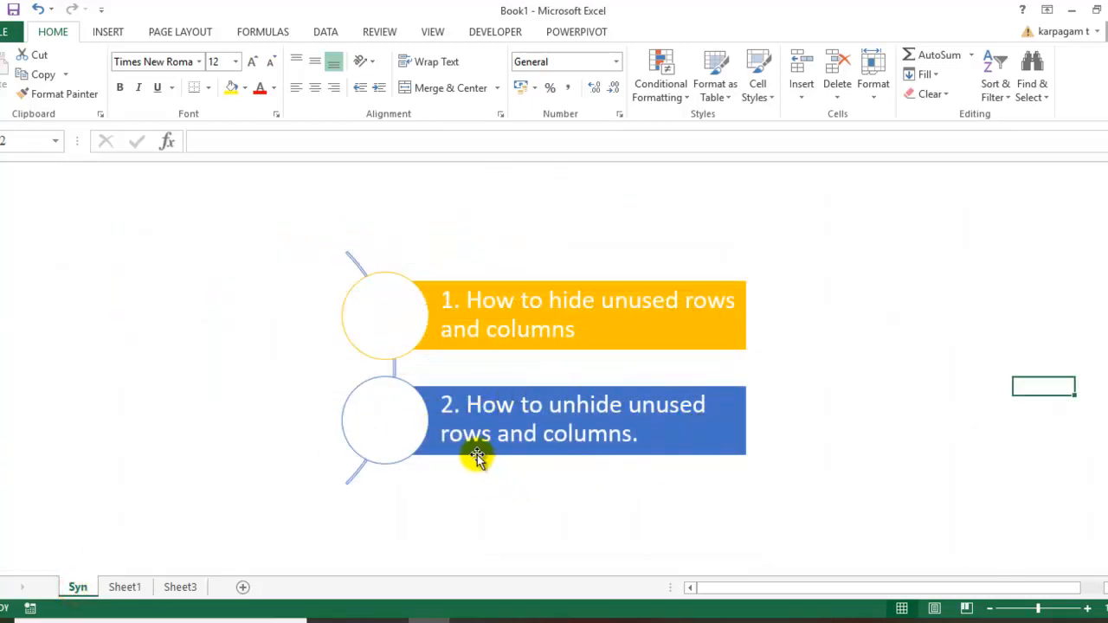
mouse_move(556, 316)
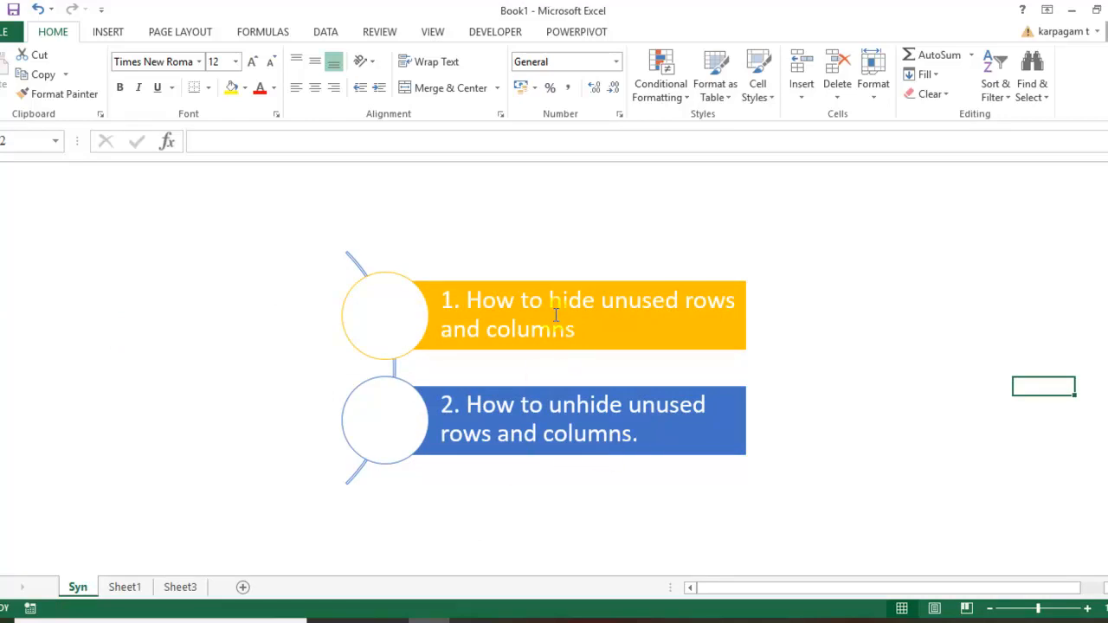
mouse_move(611, 378)
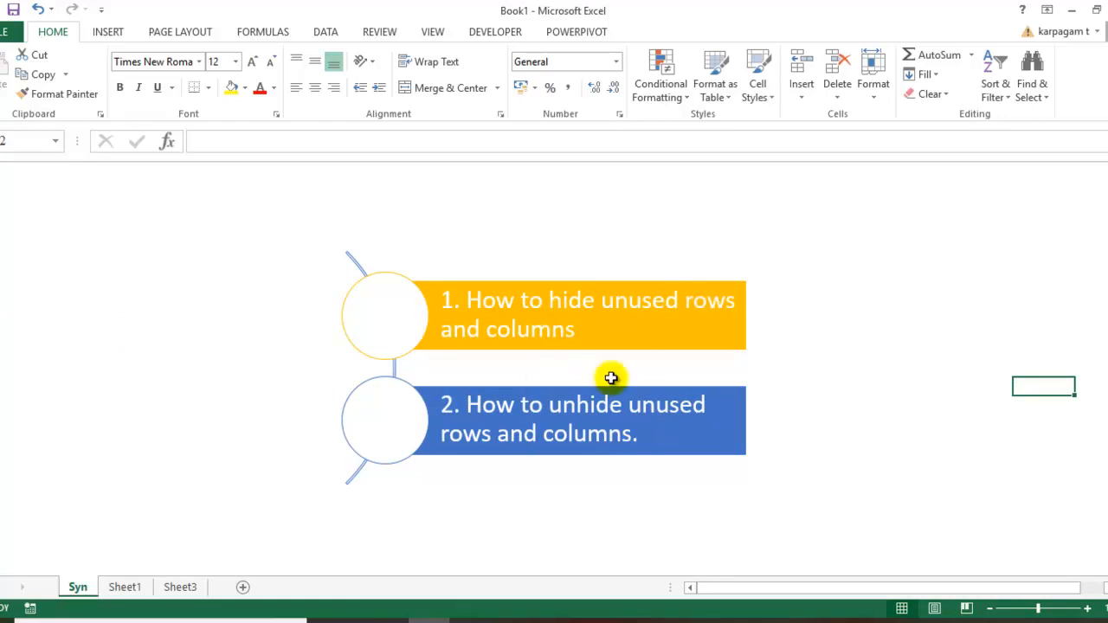
- Select column J on the sales report, scroll the table edges, and recheck the Syn outline
click(123, 587)
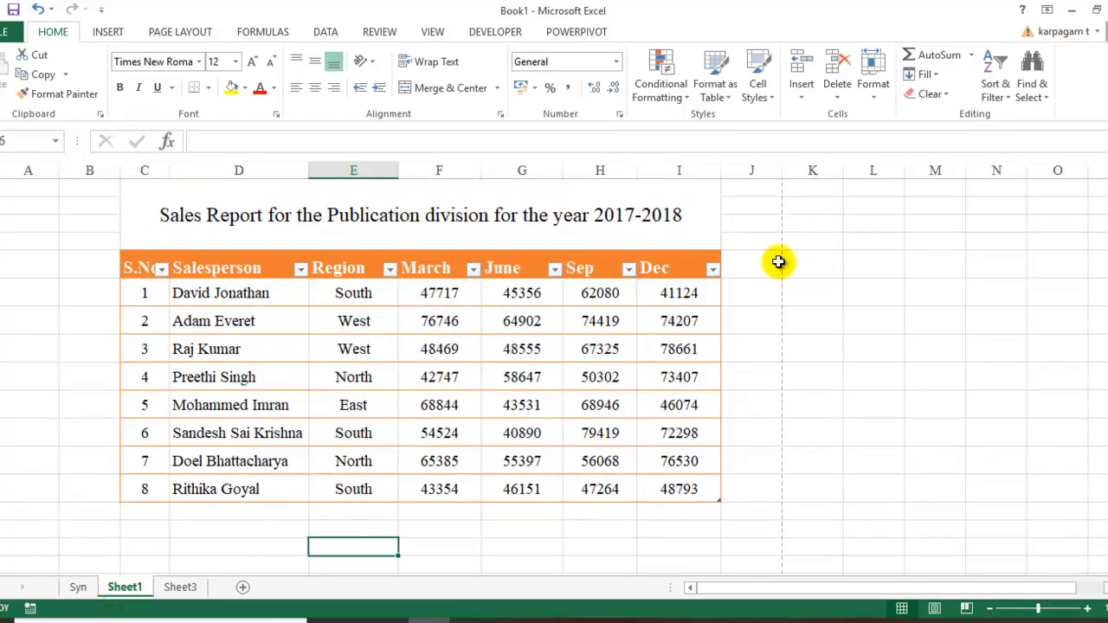
click(750, 170)
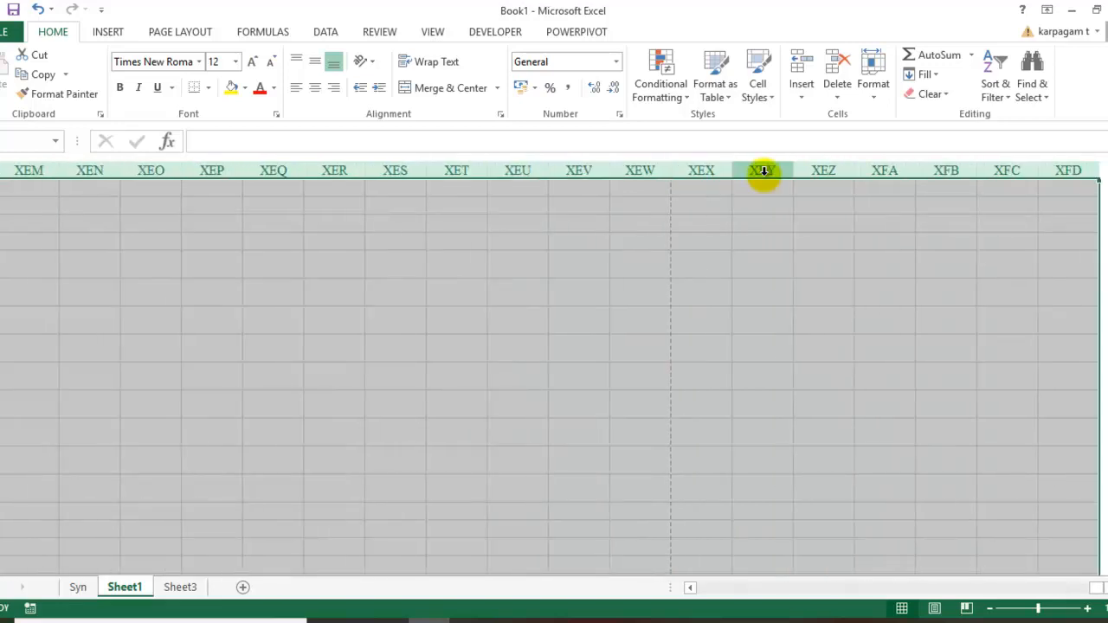
scroll(left, 3)
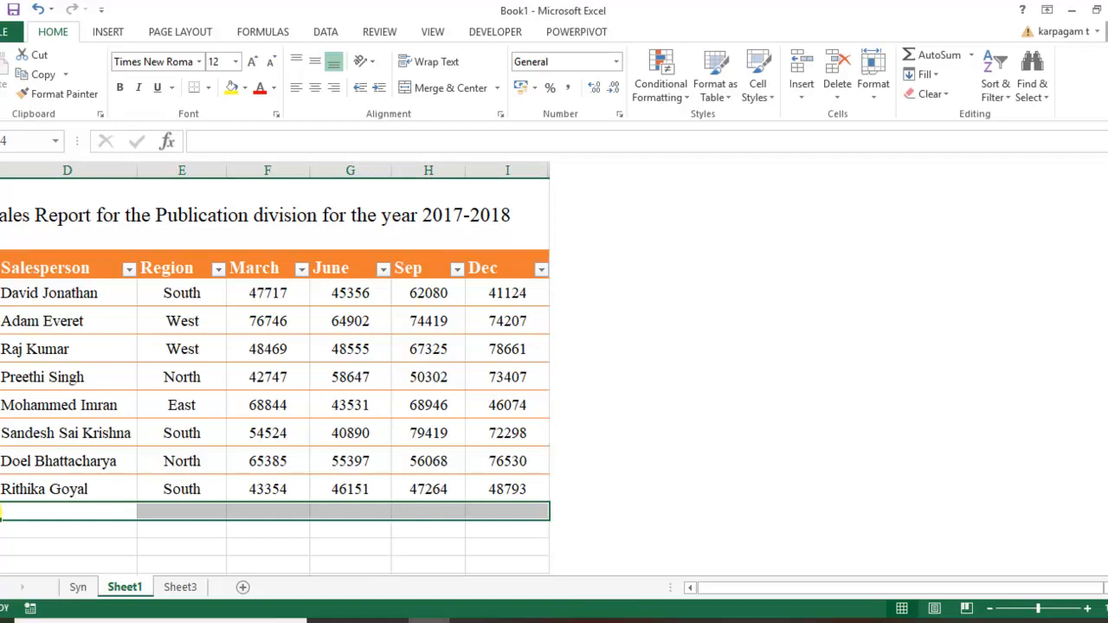
scroll(down, 3)
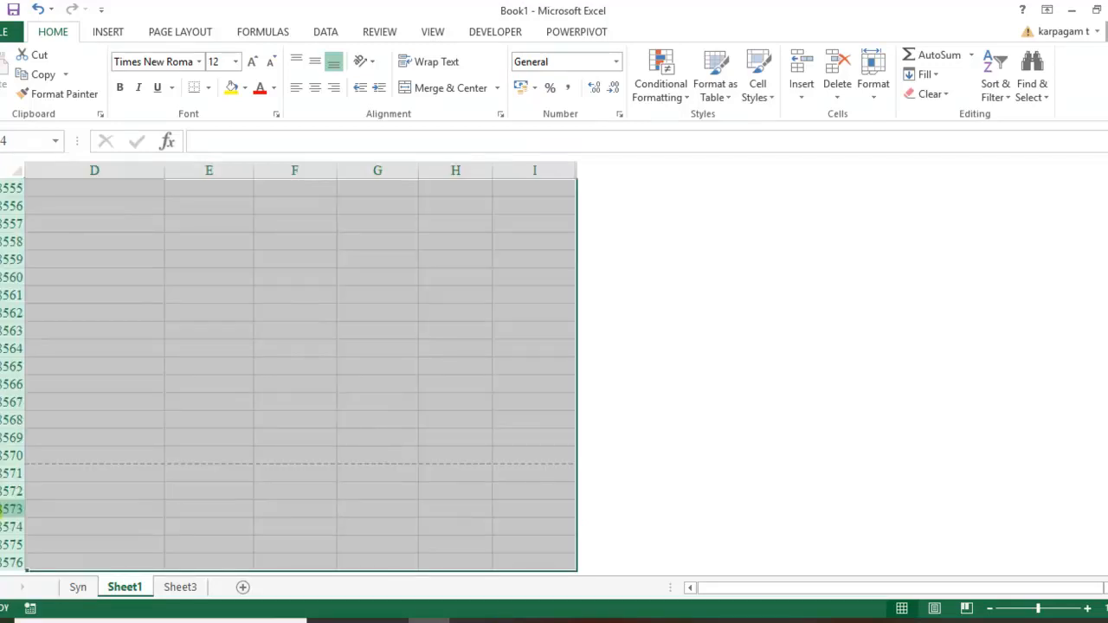
scroll(up, 3)
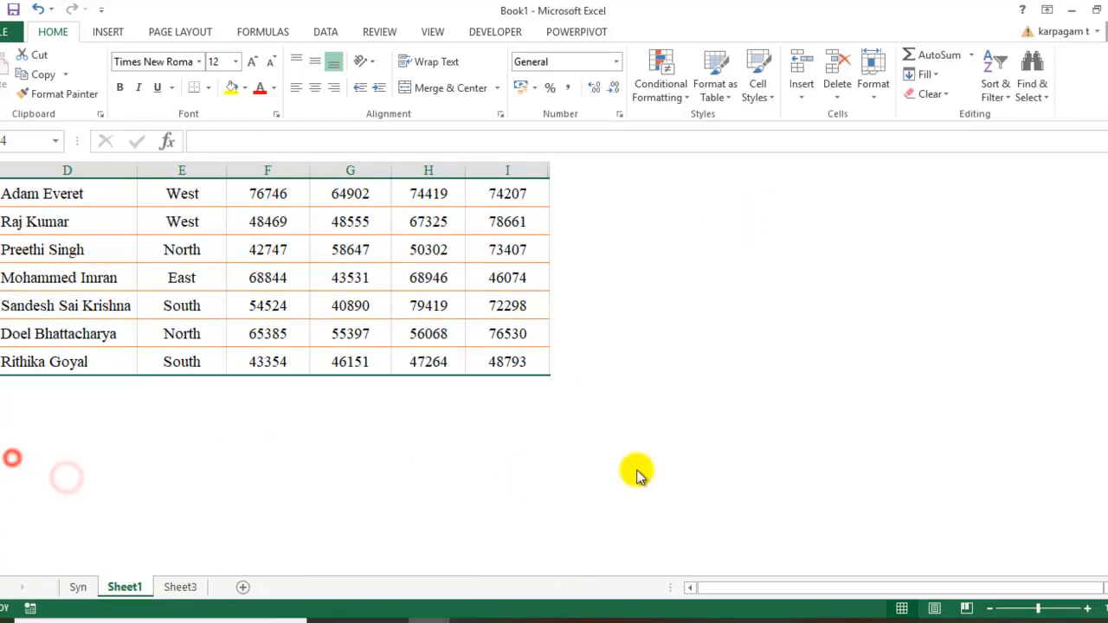
click(78, 586)
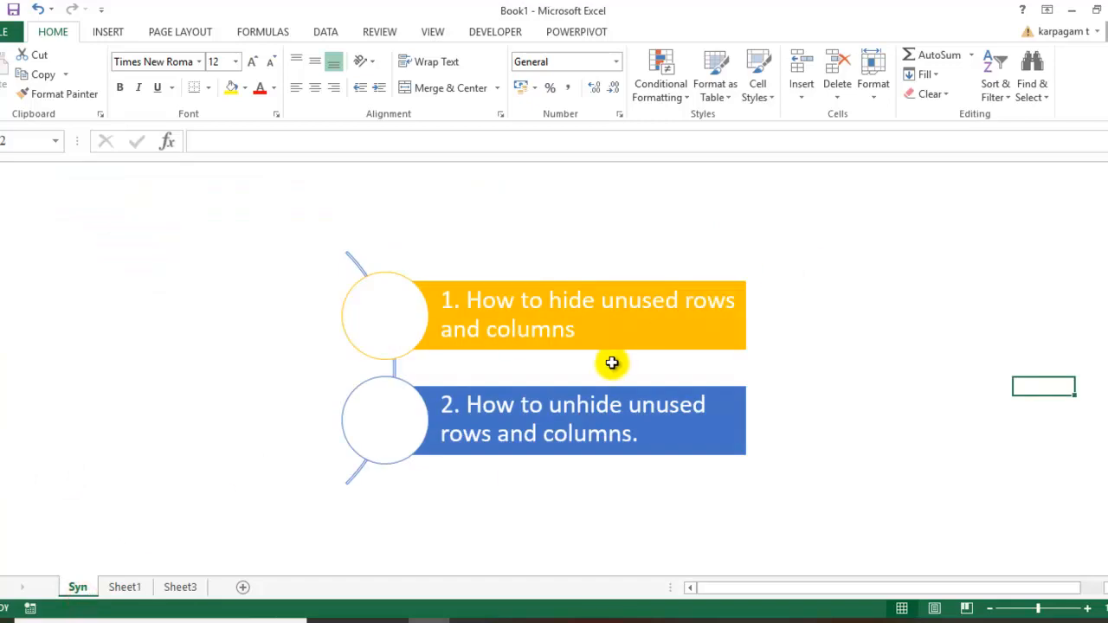
mouse_move(583, 425)
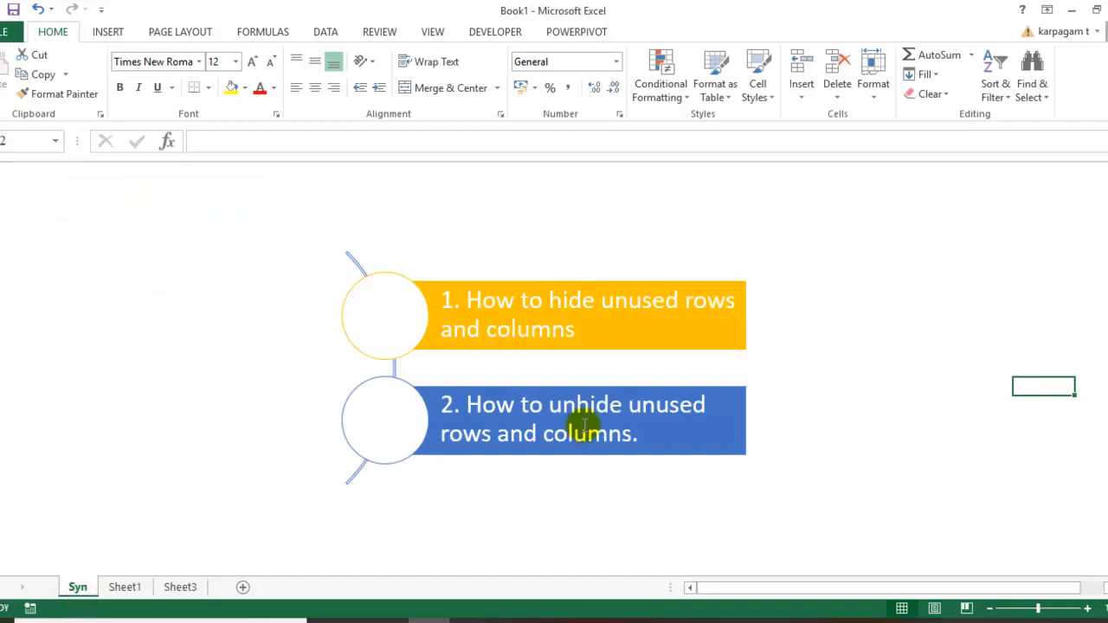
click(124, 587)
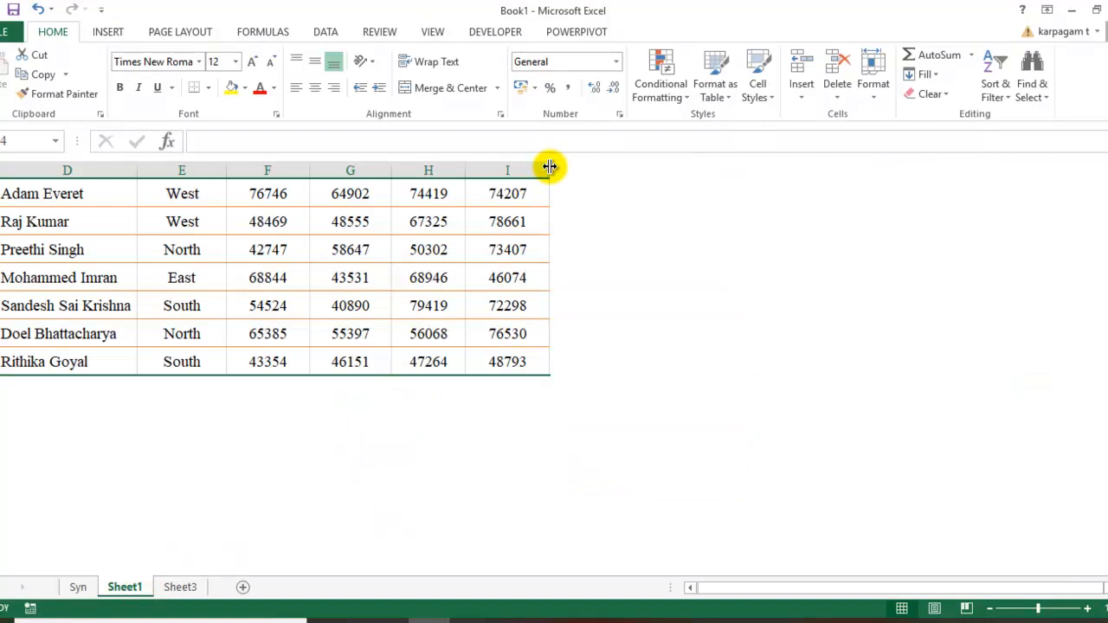
- Select the hidden column range beyond column I and scroll back up the sheet
click(872, 78)
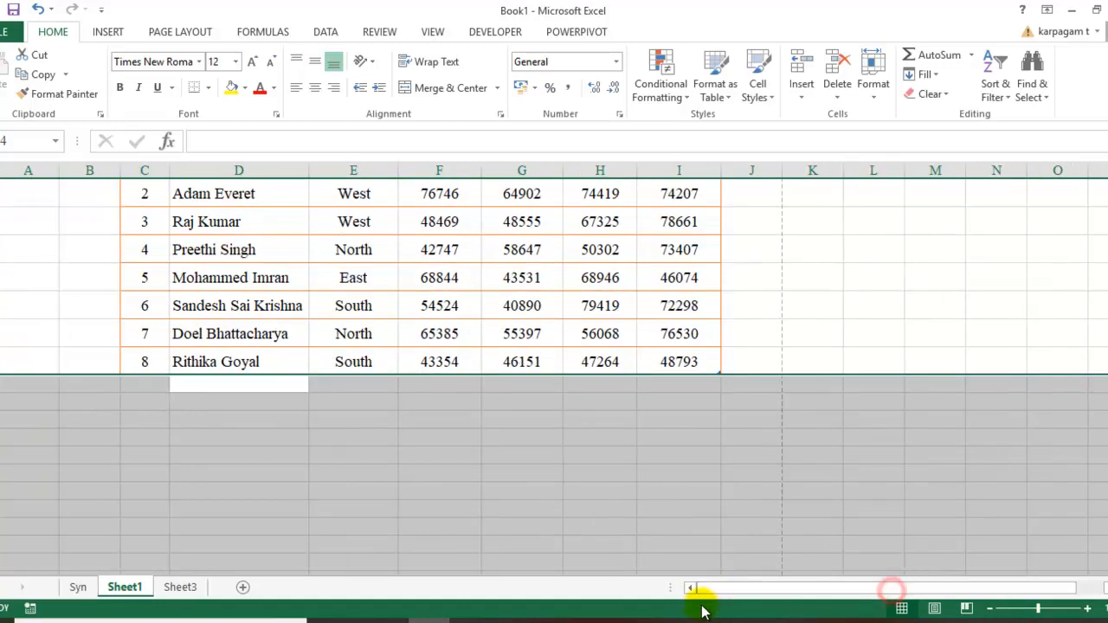
scroll(up, 3)
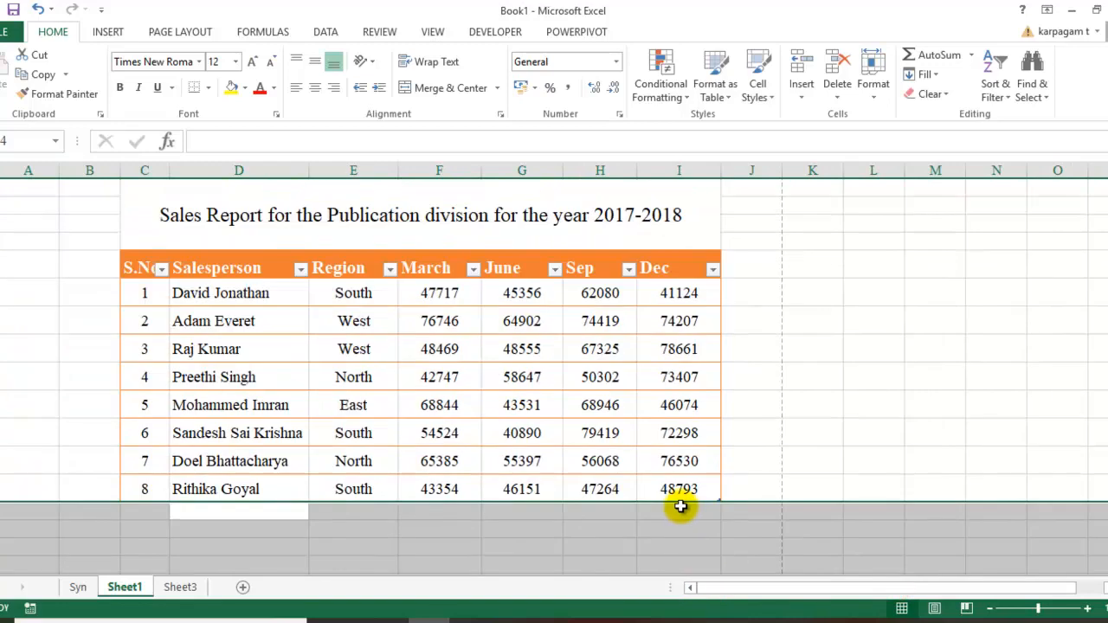